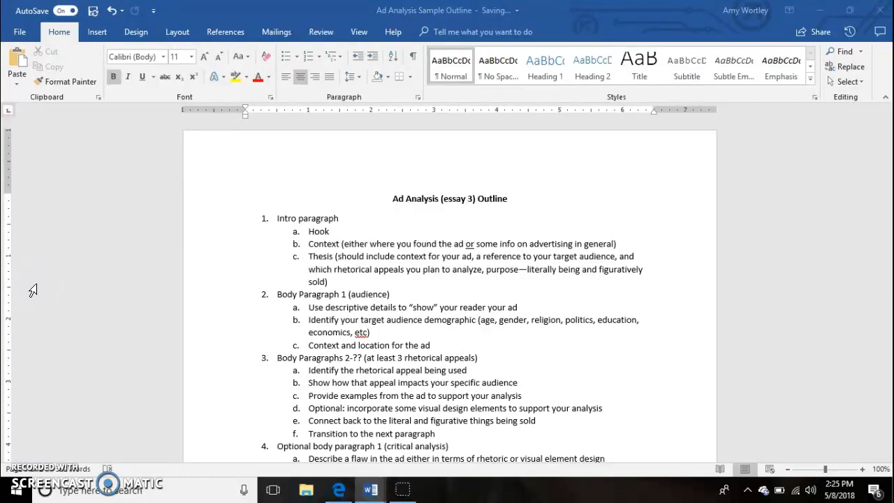
- Scroll the outline down to the Conclusion items and the two-outside-sources reminder
click(475, 199)
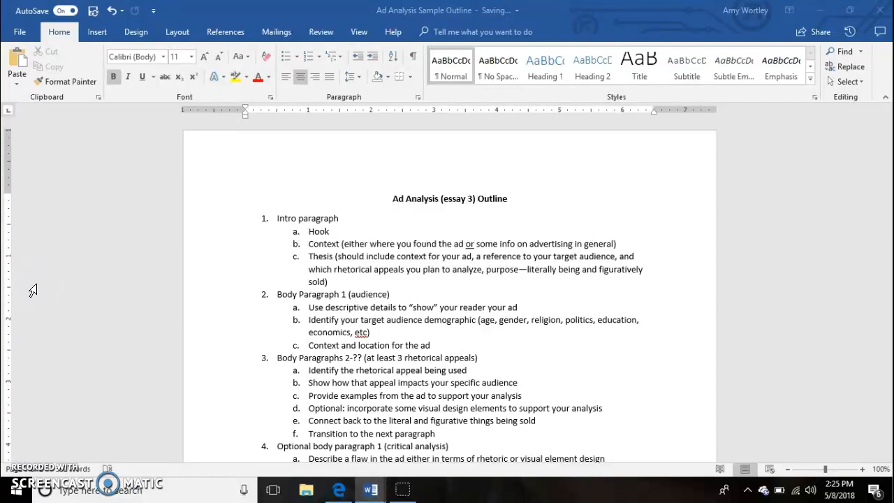
click(471, 199)
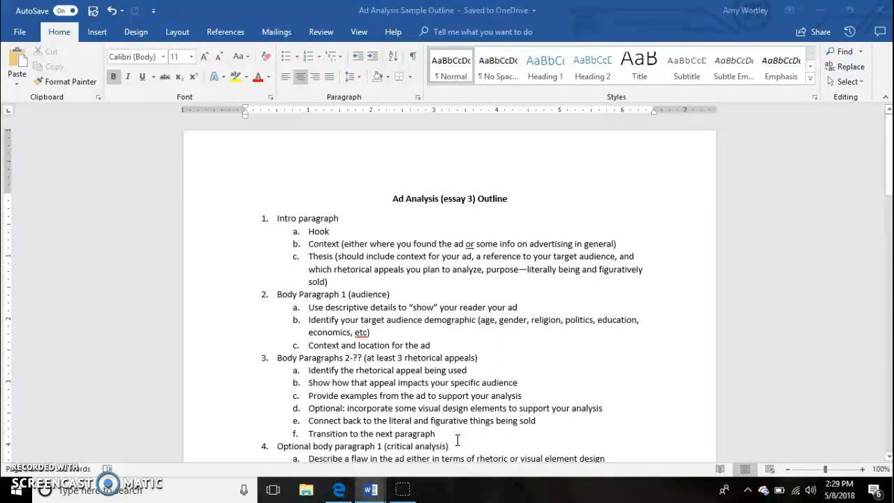
scroll(down, 3)
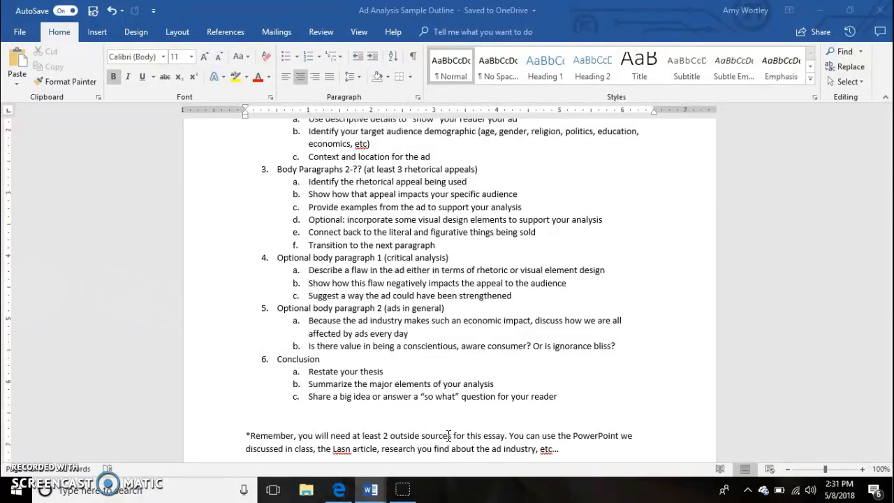
scroll(down, 3)
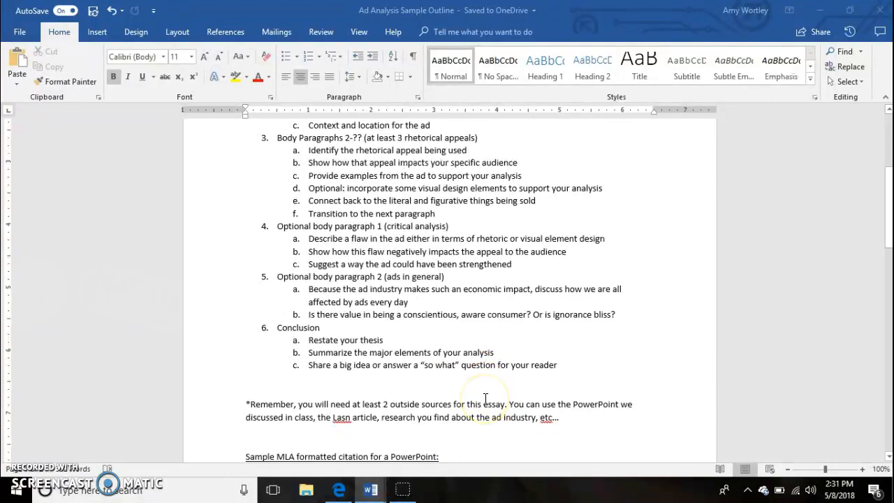
mouse_move(595, 439)
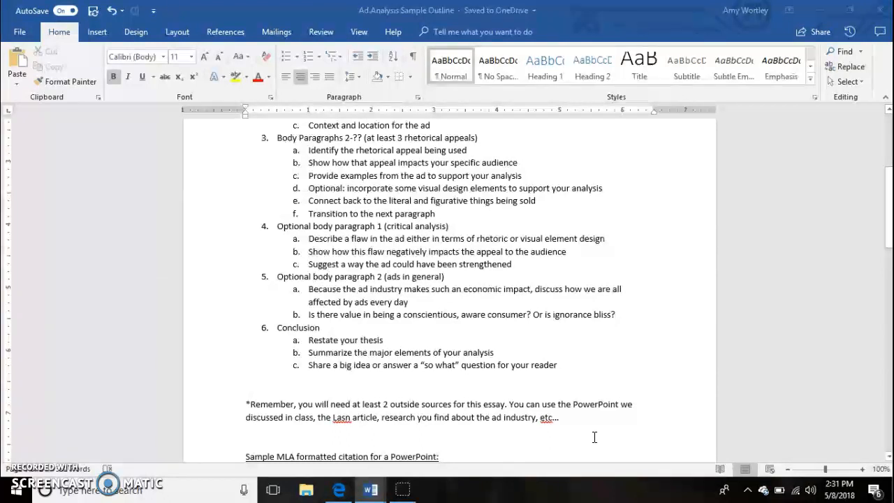
scroll(down, 3)
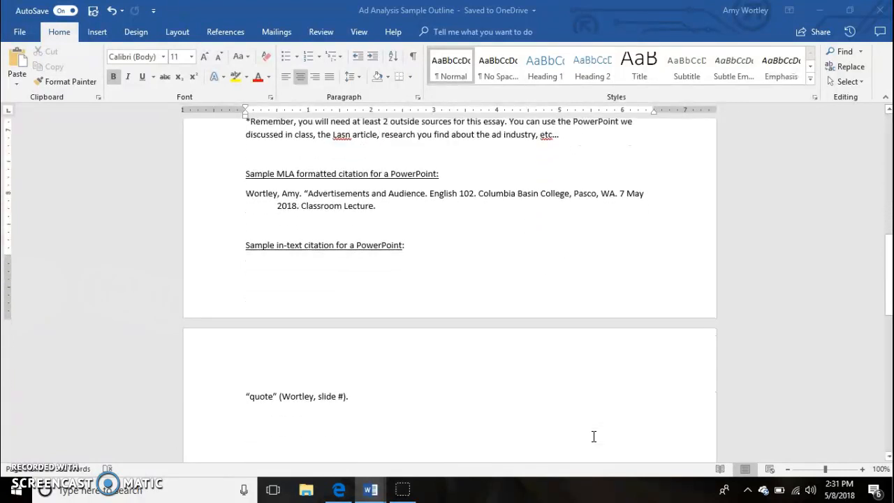
mouse_move(354, 318)
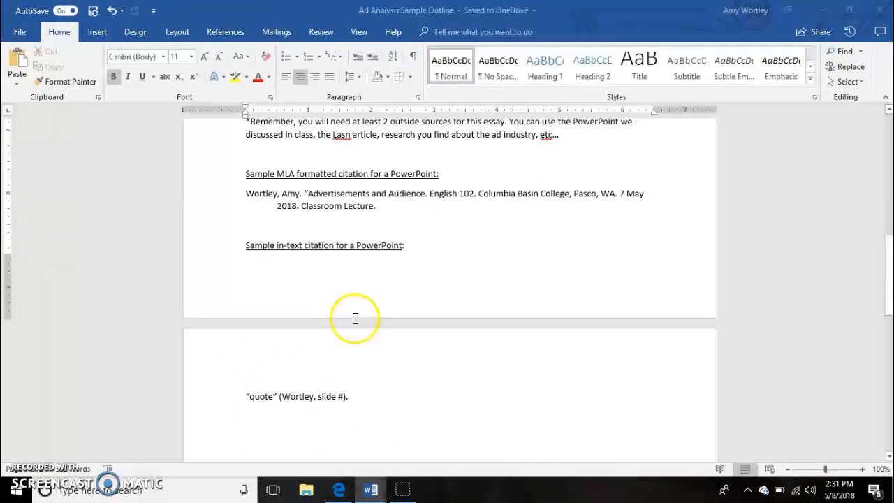
mouse_move(508, 248)
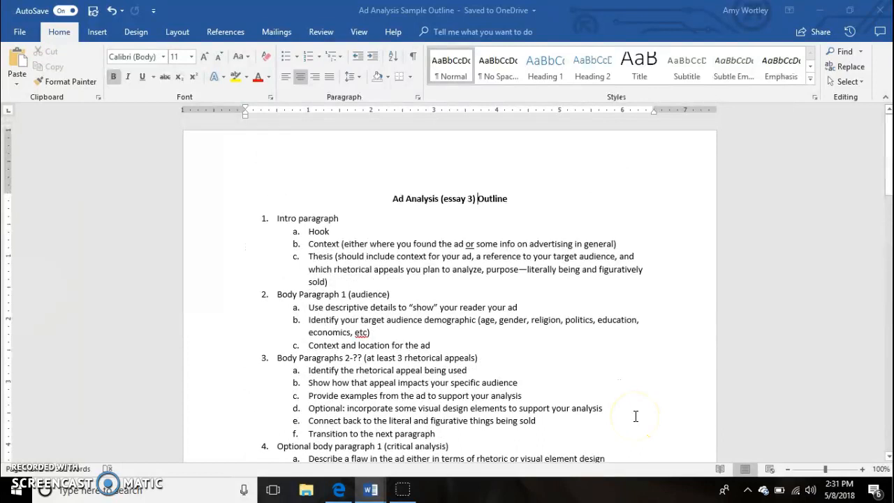
scroll(down, 3)
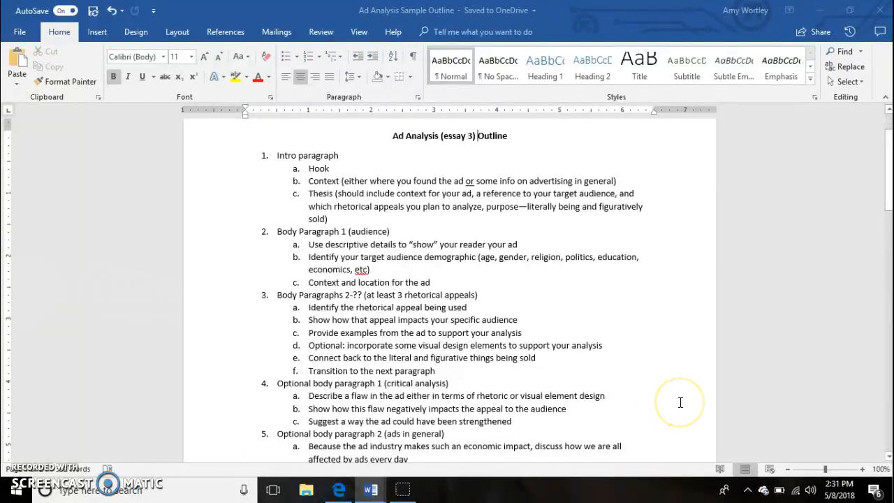